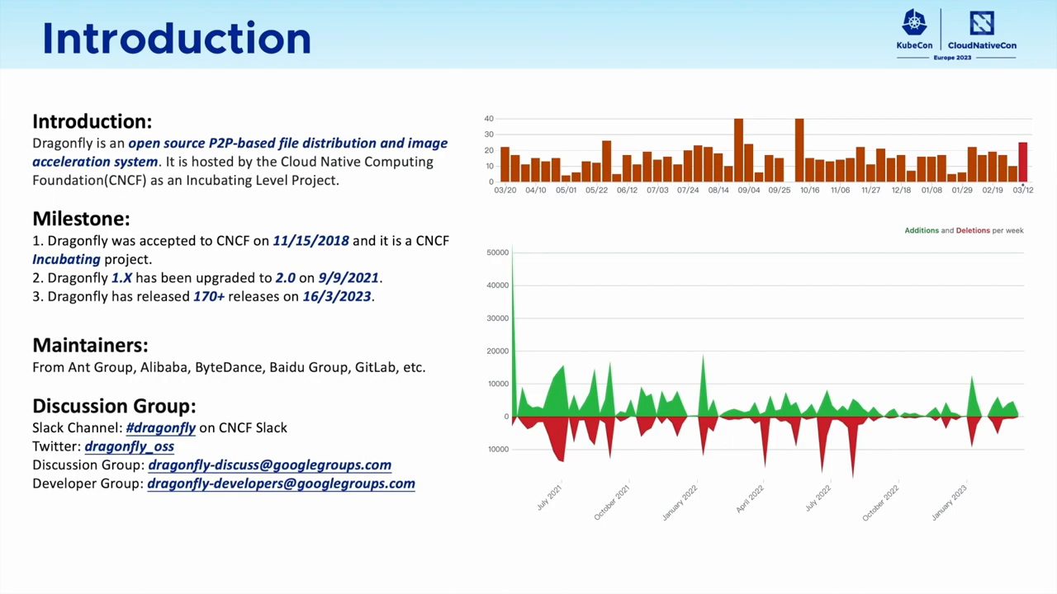
pyautogui.press('right')
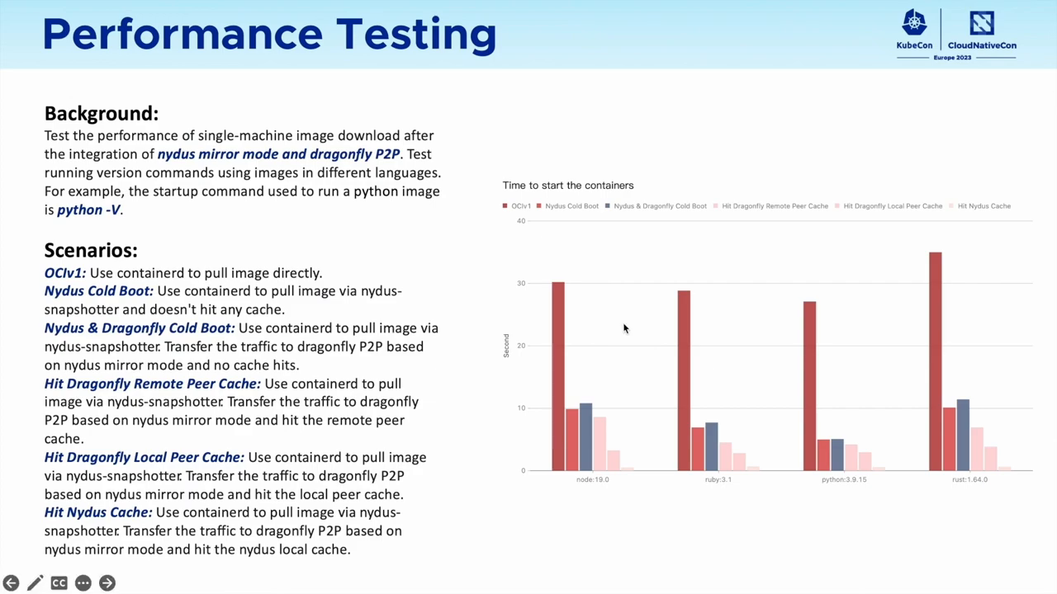
pyautogui.click(107, 583)
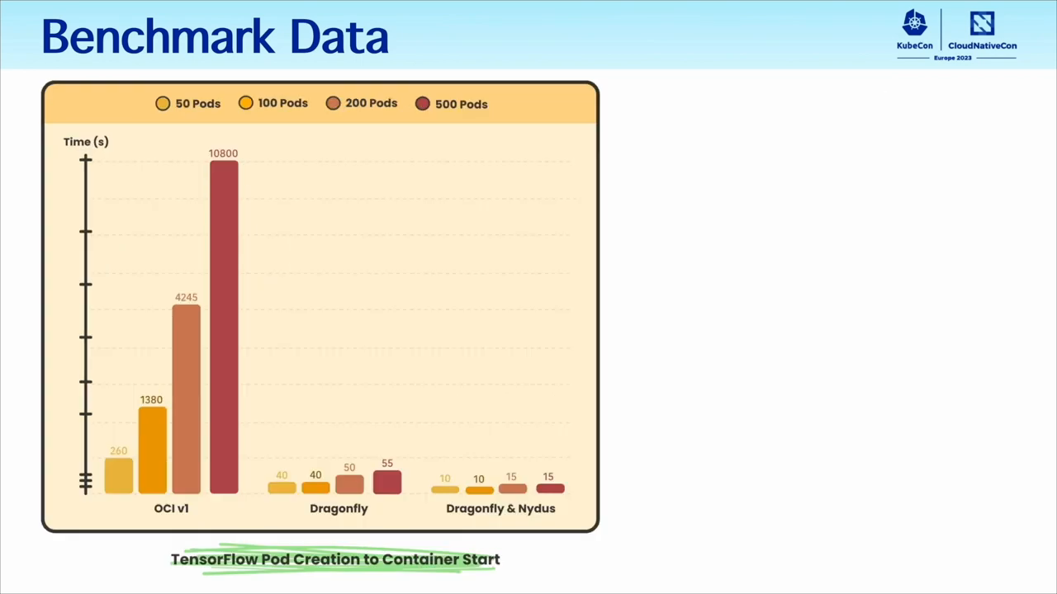